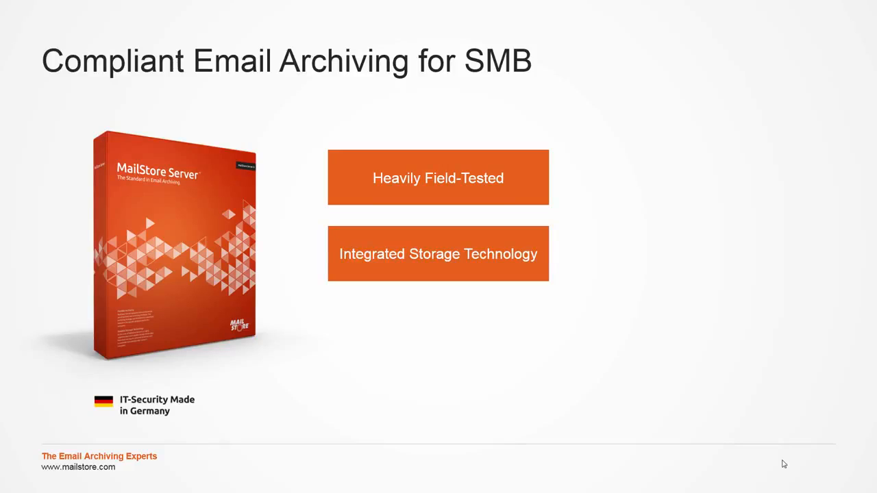
# Step: Advance the slideshow past the 'Compliant Email Archiving for SMB' slide to the compliance slide
pyautogui.press('Right')
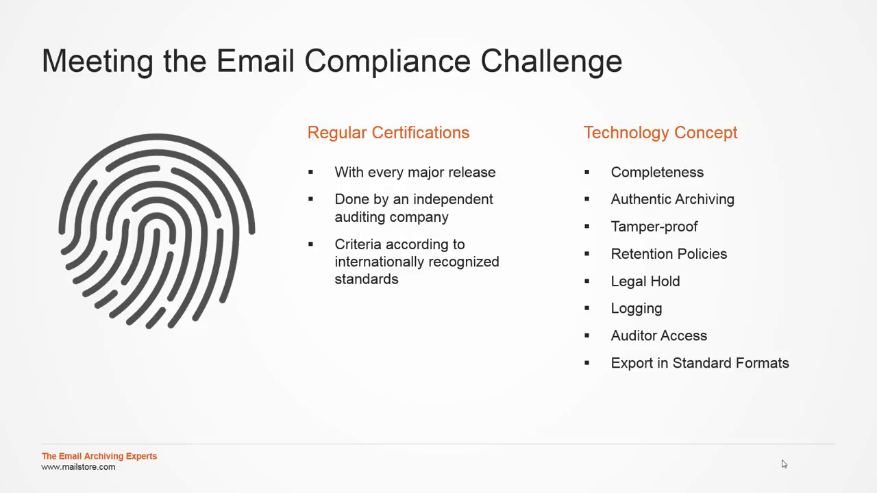
pyautogui.press('Right')
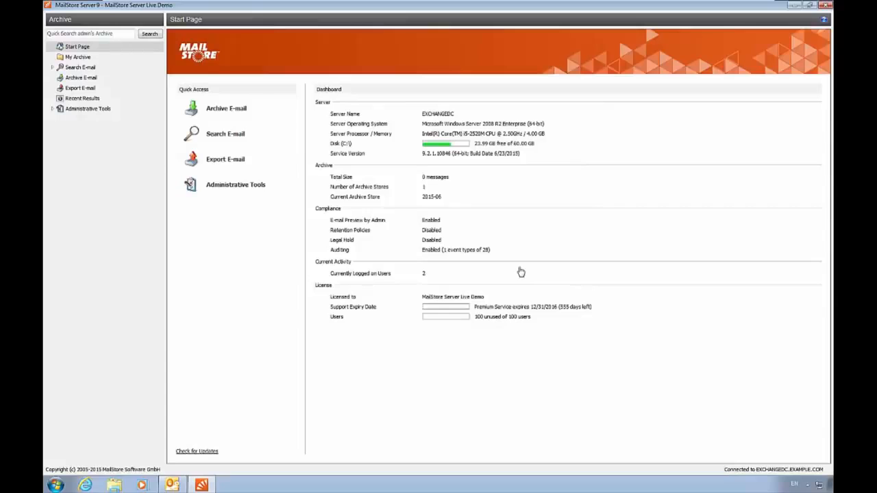
pyautogui.moveTo(232, 247)
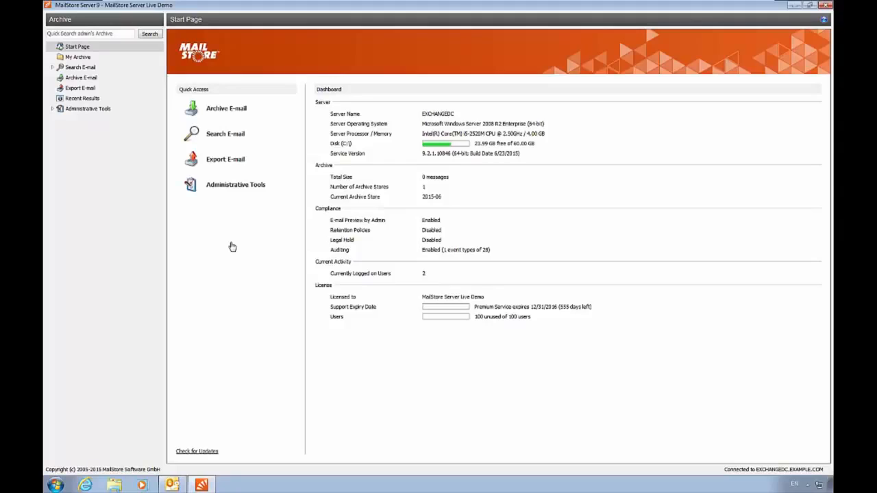
pyautogui.click(103, 140)
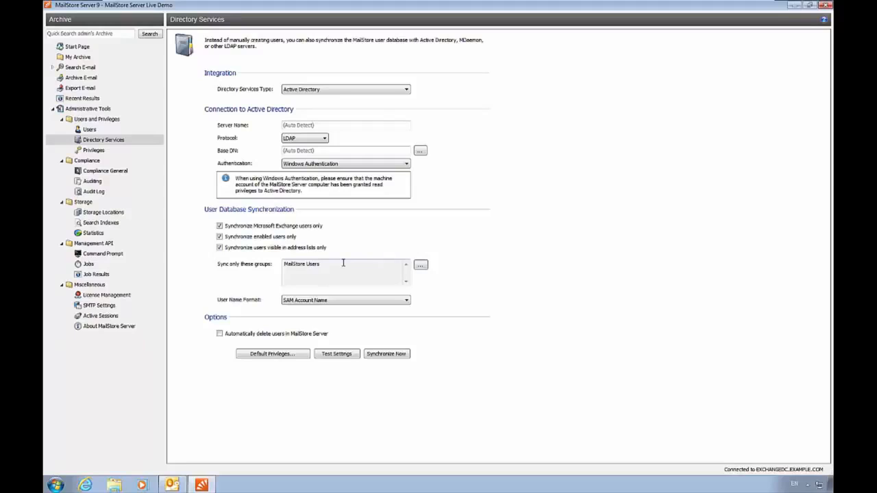
# Step: Run Synchronize Now to import users from Active Directory's MailStore Users group
pyautogui.click(387, 354)
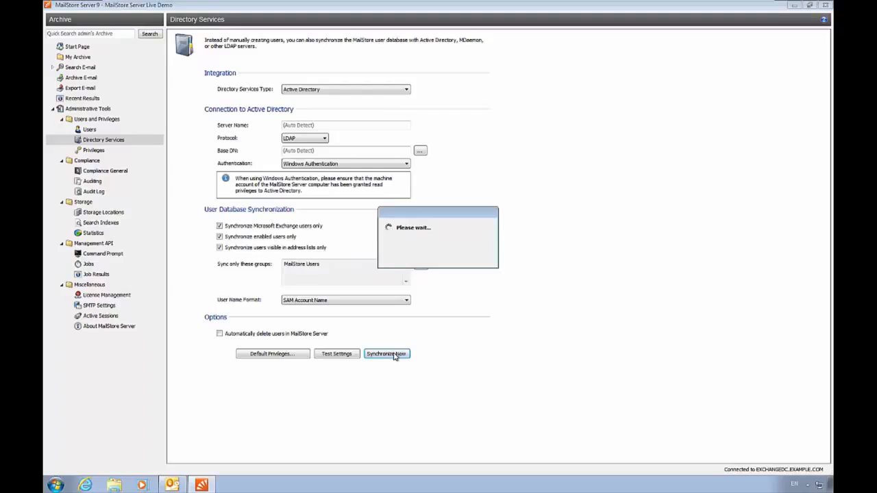